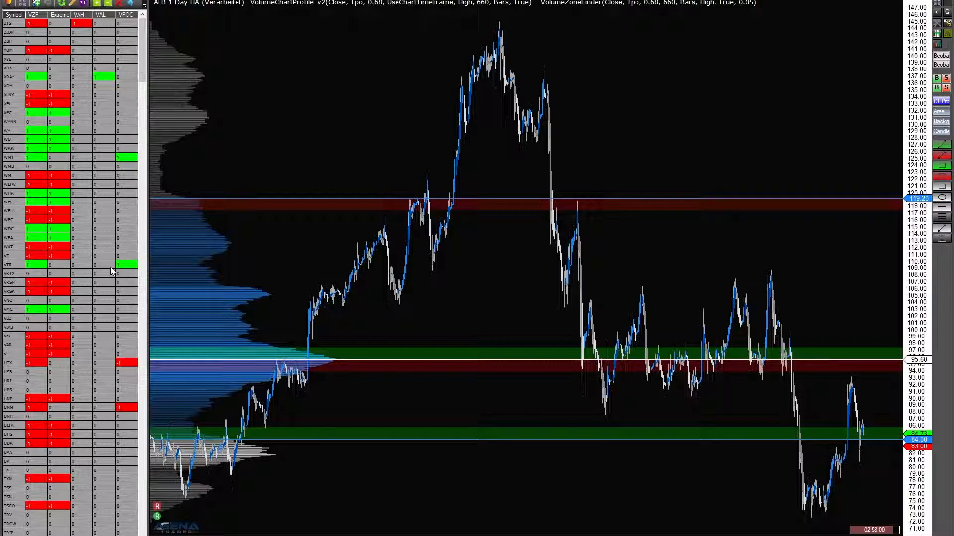
pyautogui.moveTo(70, 283)
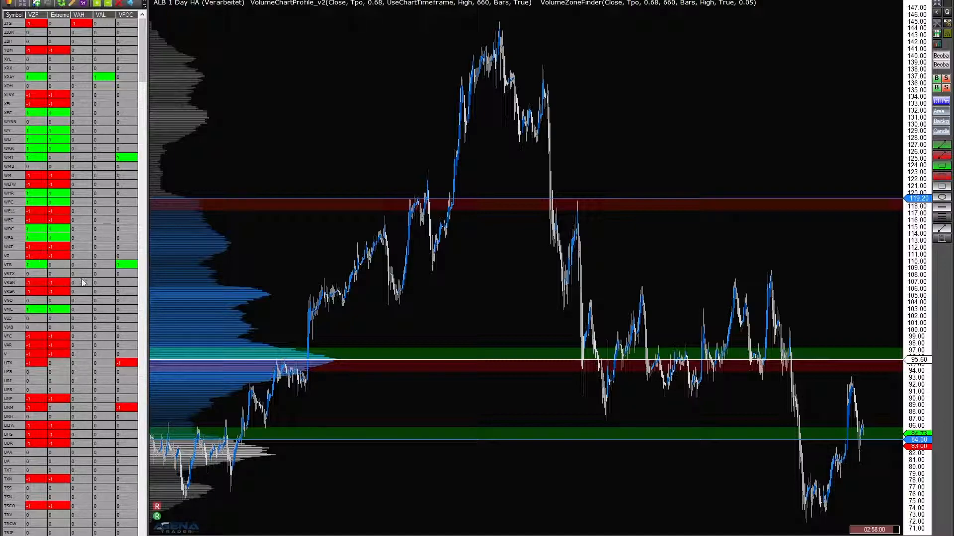
pyautogui.moveTo(103, 274)
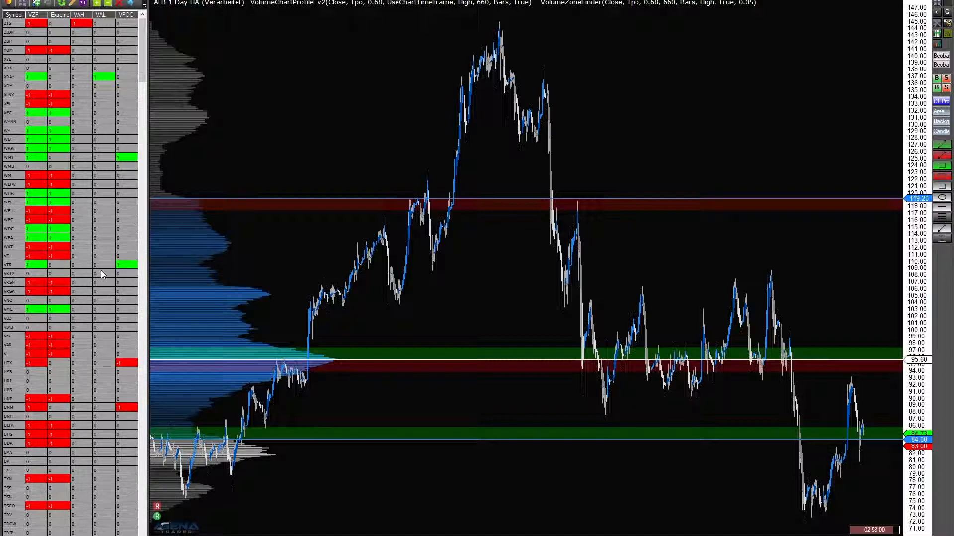
pyautogui.moveTo(530, 367)
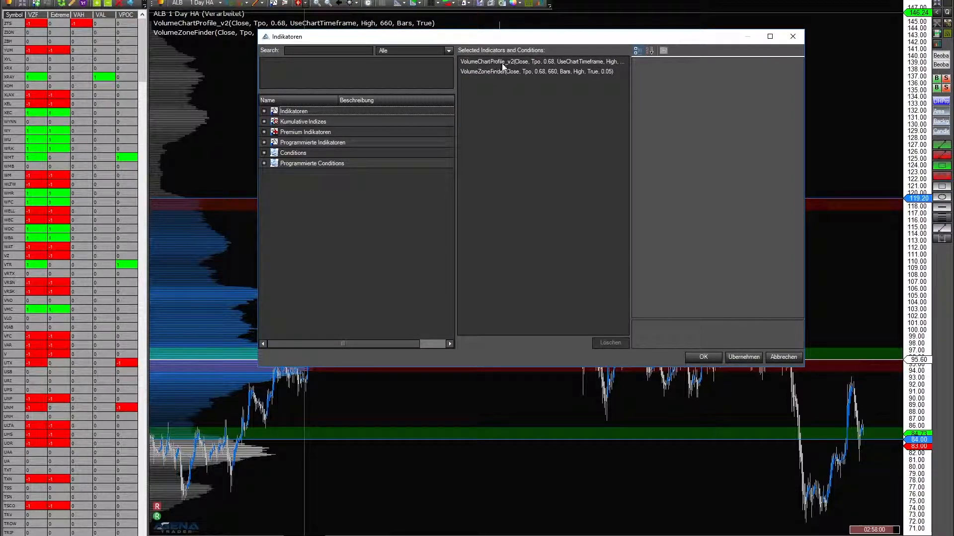
# Step: Show the VolumeChartProfile_v2 property grid: colours, graphics, Tpo profile type, 0.68 value area
pyautogui.click(538, 62)
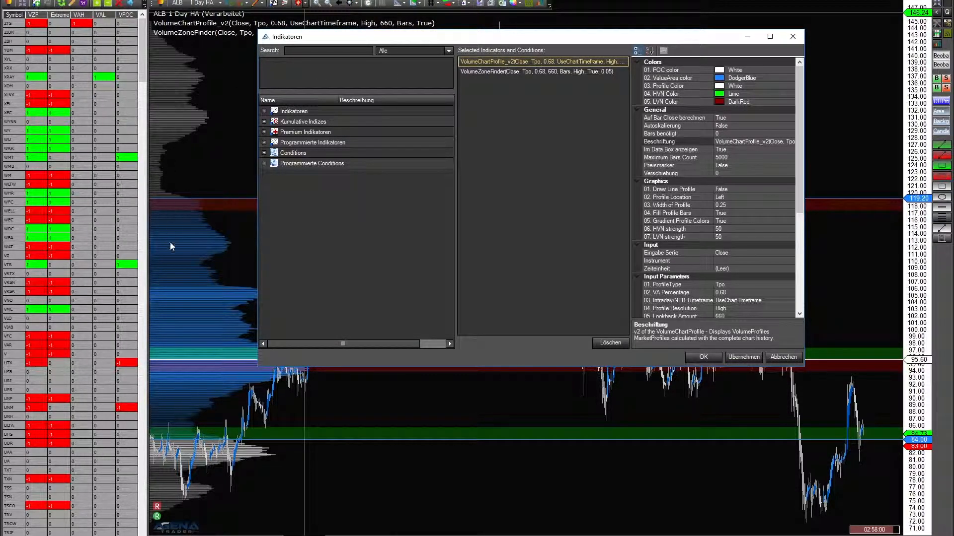
pyautogui.moveTo(170, 108)
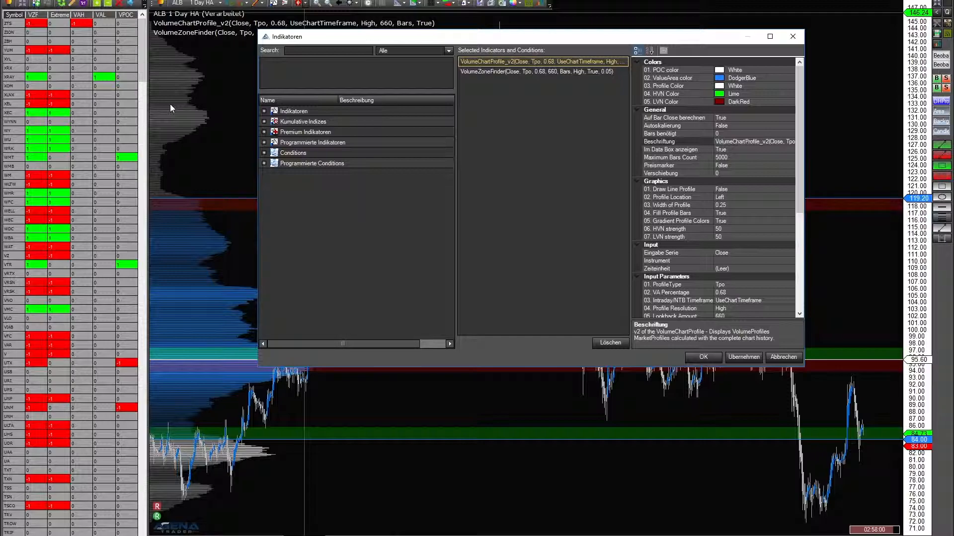
pyautogui.moveTo(179, 109)
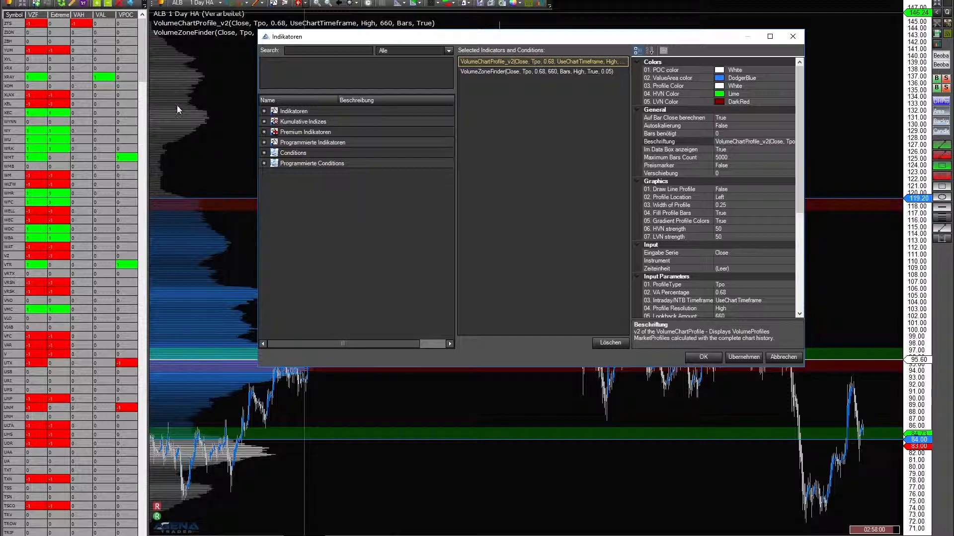
pyautogui.moveTo(803, 366)
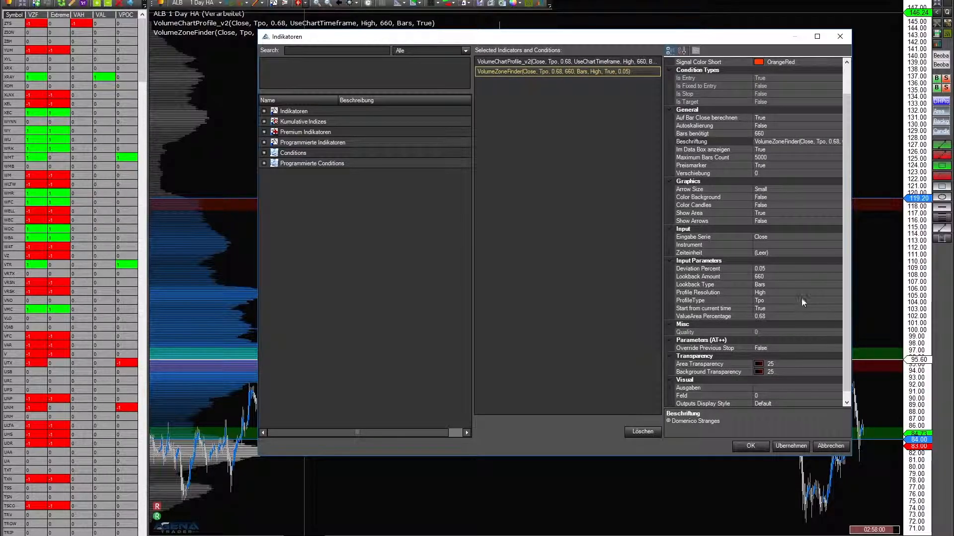
pyautogui.moveTo(775, 269)
pyautogui.write('0.1')
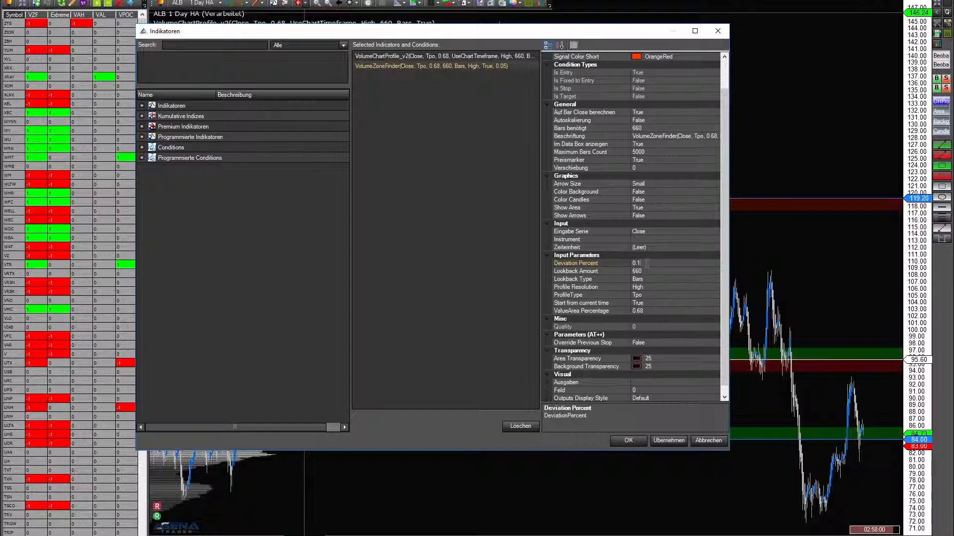
pyautogui.moveTo(668, 447)
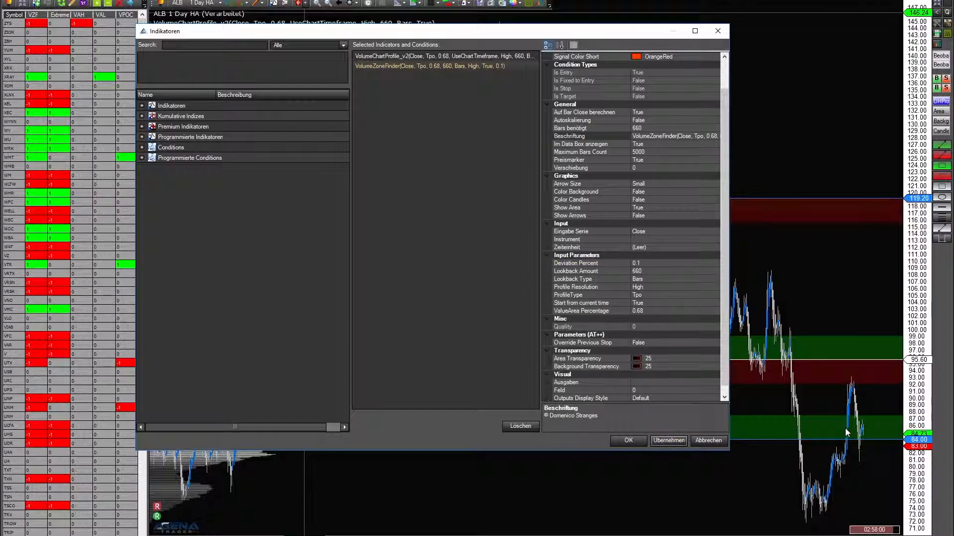
pyautogui.moveTo(855, 381)
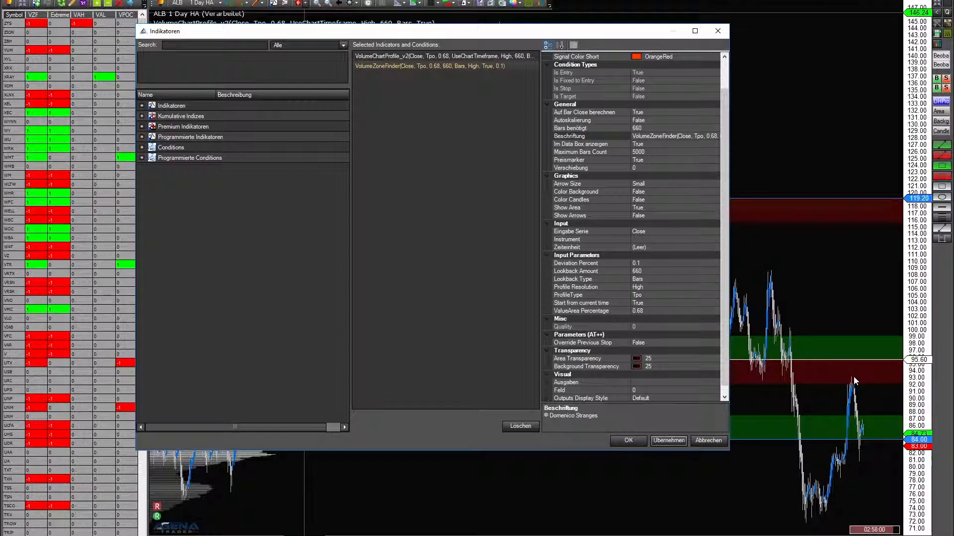
pyautogui.moveTo(826, 375)
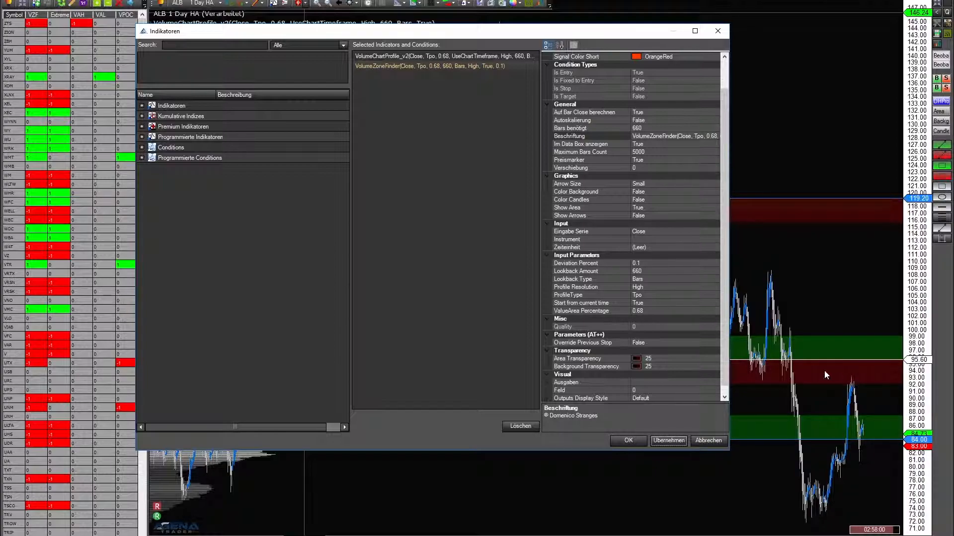
pyautogui.moveTo(110, 286)
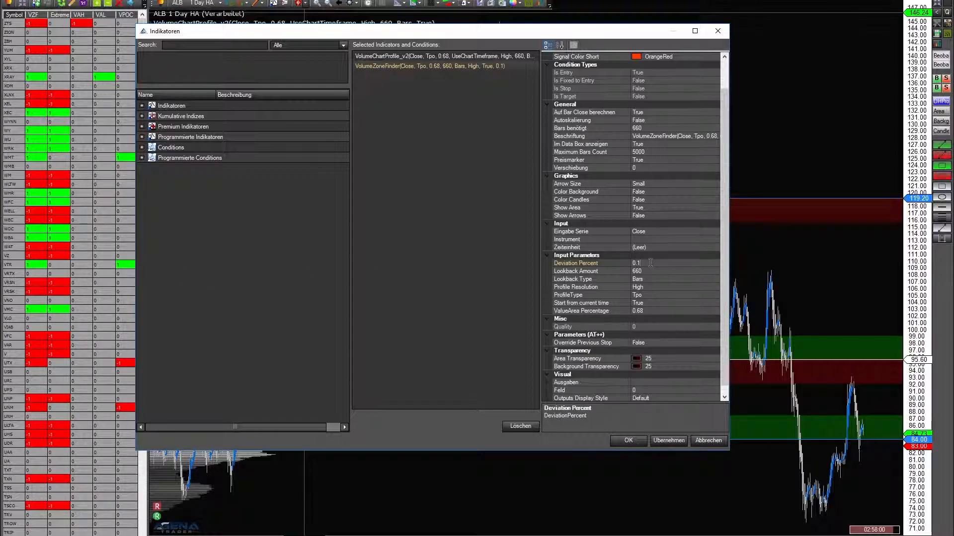
# Step: Restore VolumeZoneFinder deviation percent to 0.05 and confirm the indicator settings
pyautogui.write('0.05')
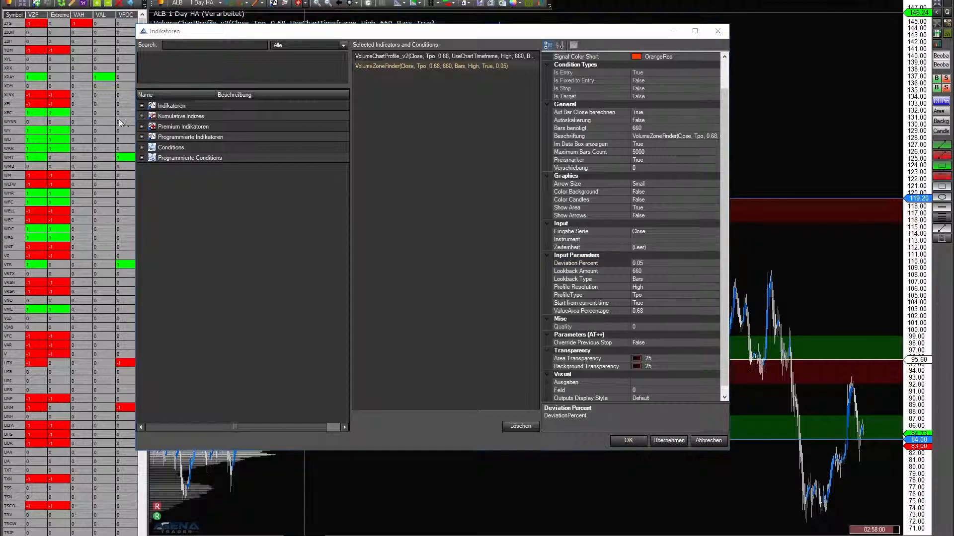
pyautogui.click(628, 441)
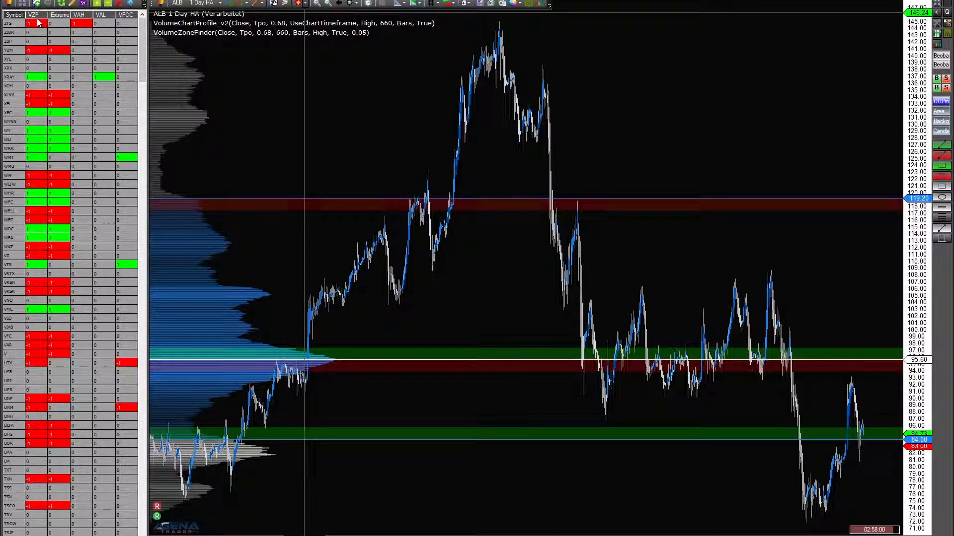
pyautogui.moveTo(35, 23)
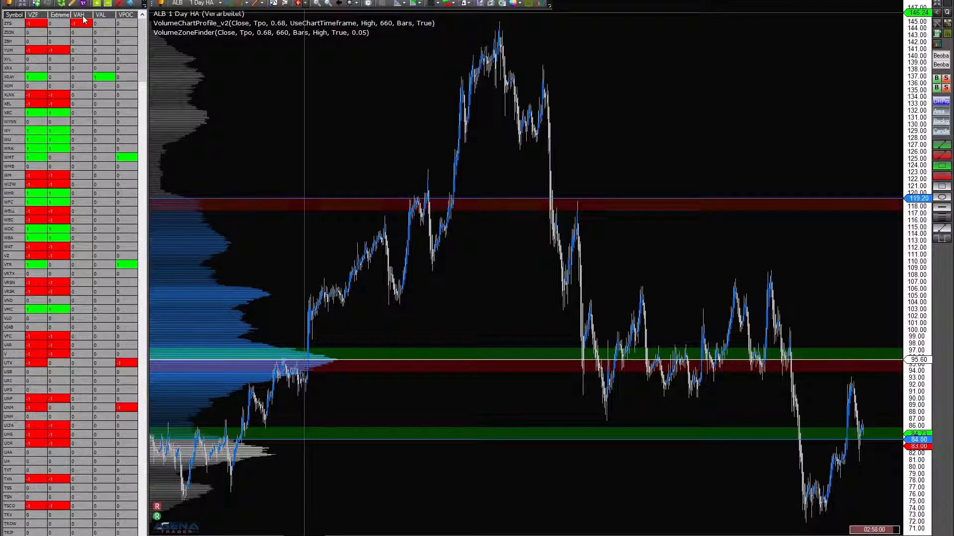
# Step: Sort the watchlist by VZF signal and load UTX's daily chart with its volume zones
pyautogui.click(32, 14)
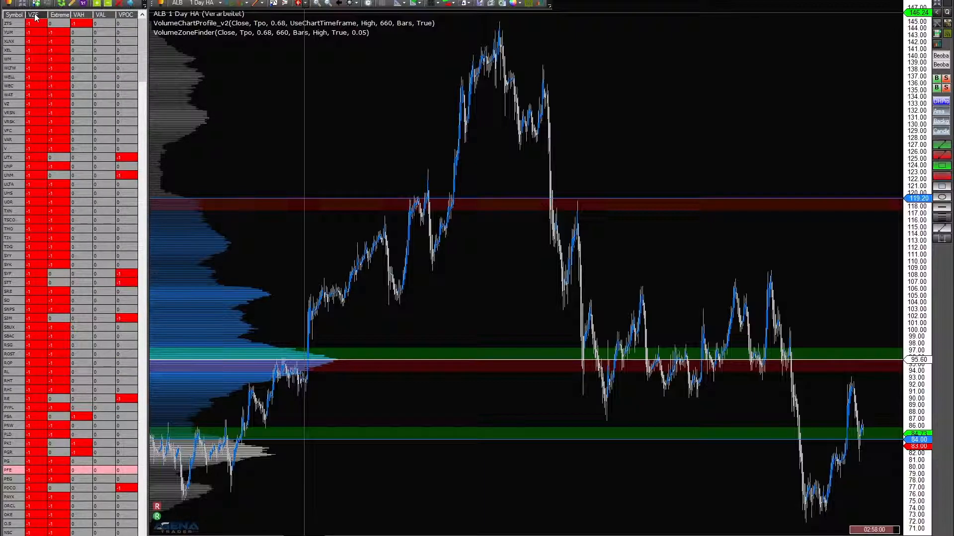
pyautogui.moveTo(40, 149)
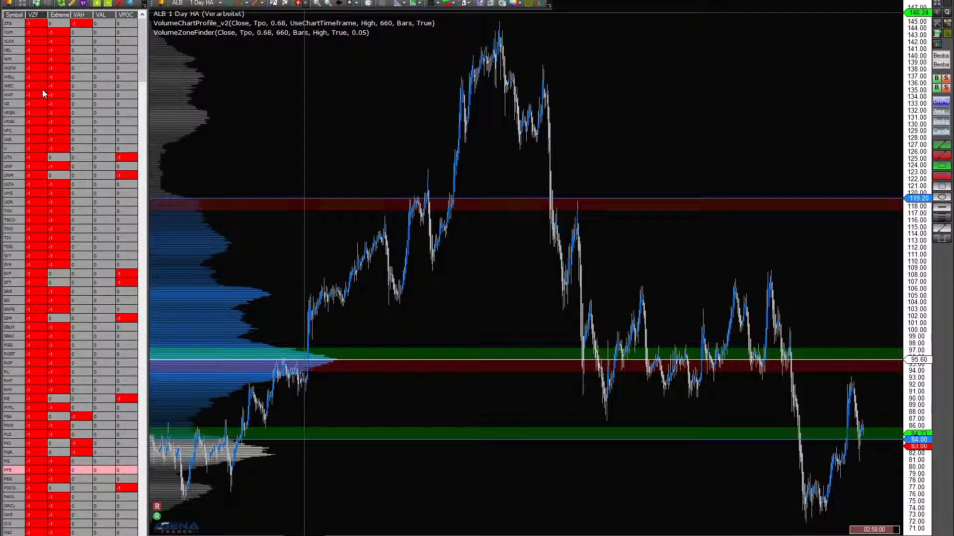
pyautogui.click(10, 31)
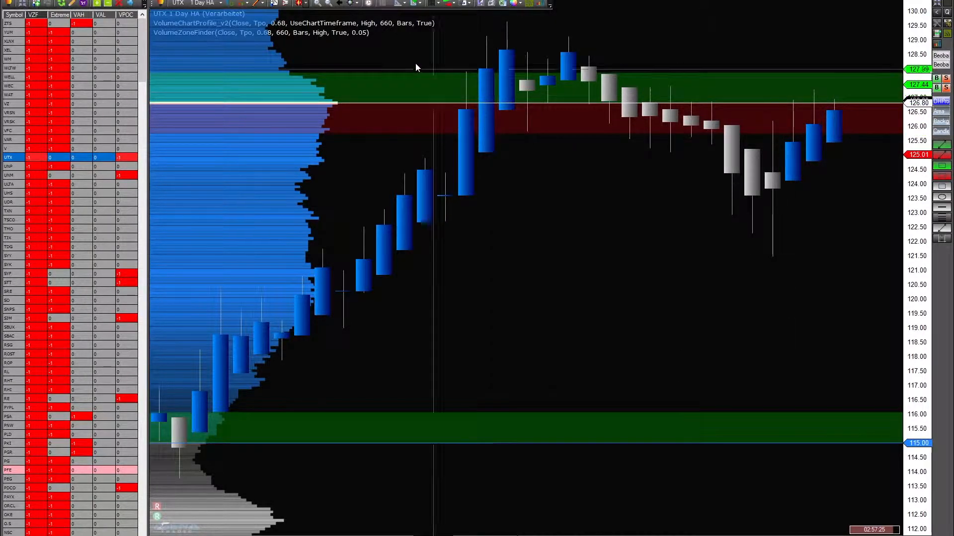
# Step: Scroll down the watchlist towards the RMD row among symbols without VZF signals
pyautogui.click(340, 4)
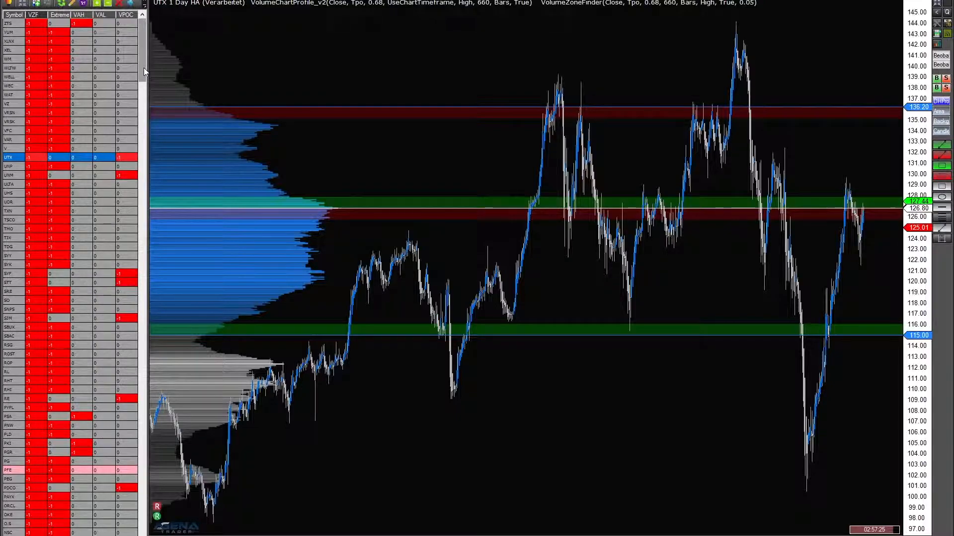
pyautogui.scroll(-3)
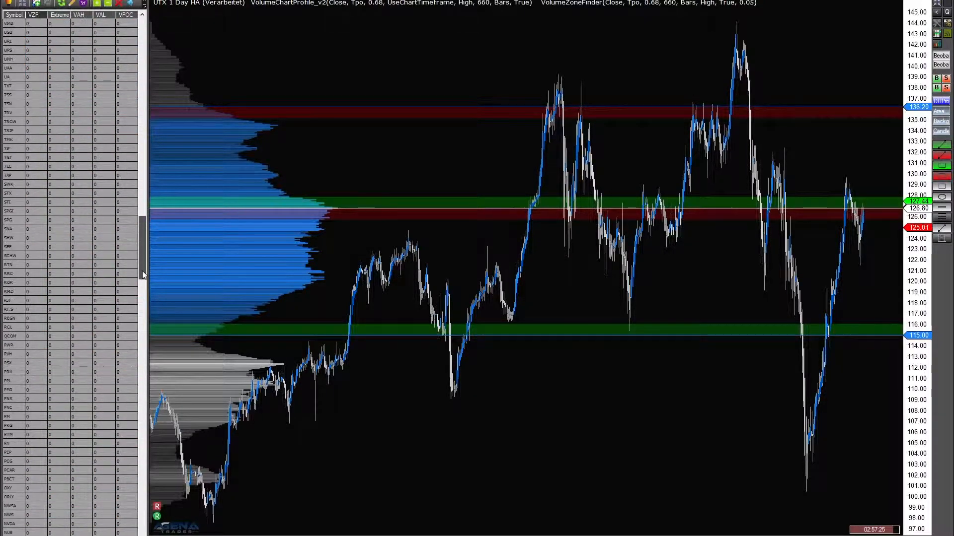
pyautogui.scroll(-3)
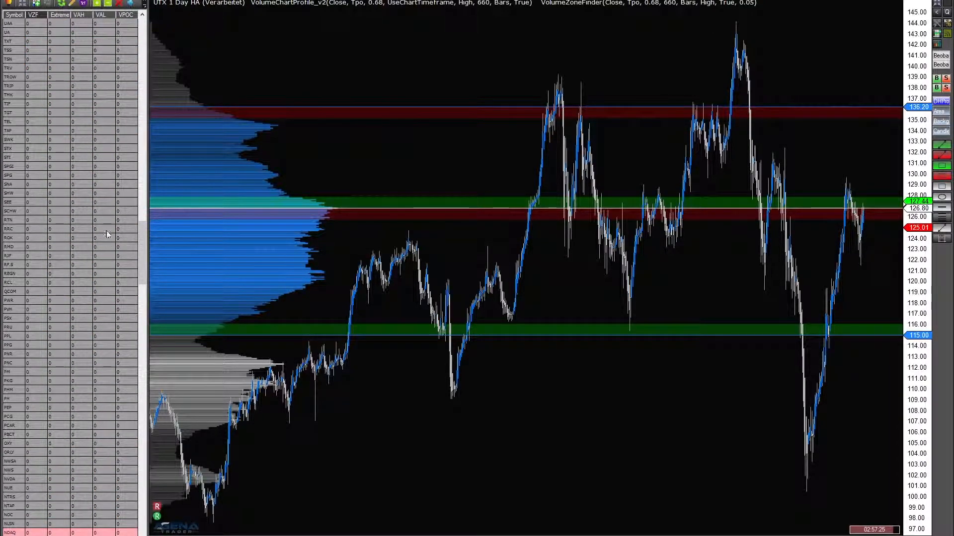
pyautogui.moveTo(139, 242)
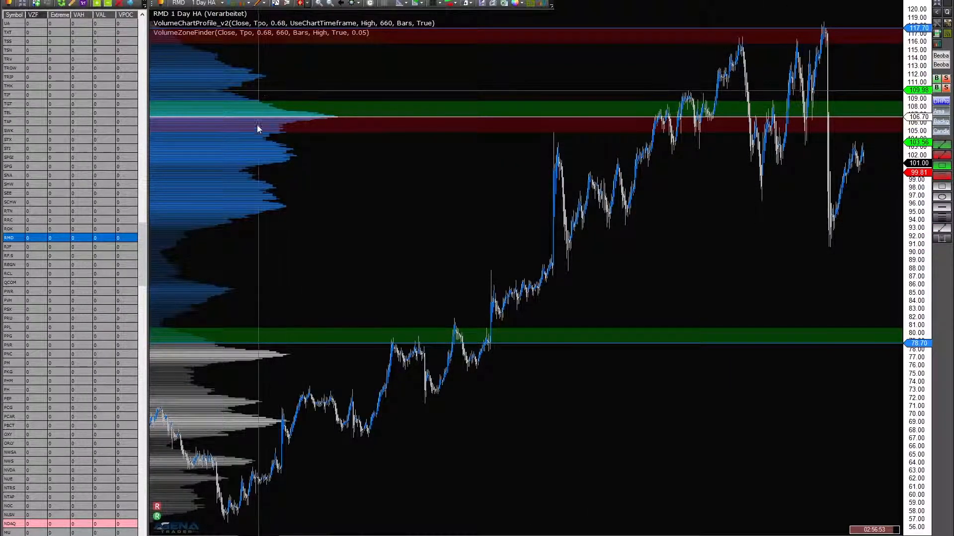
pyautogui.moveTo(253, 210)
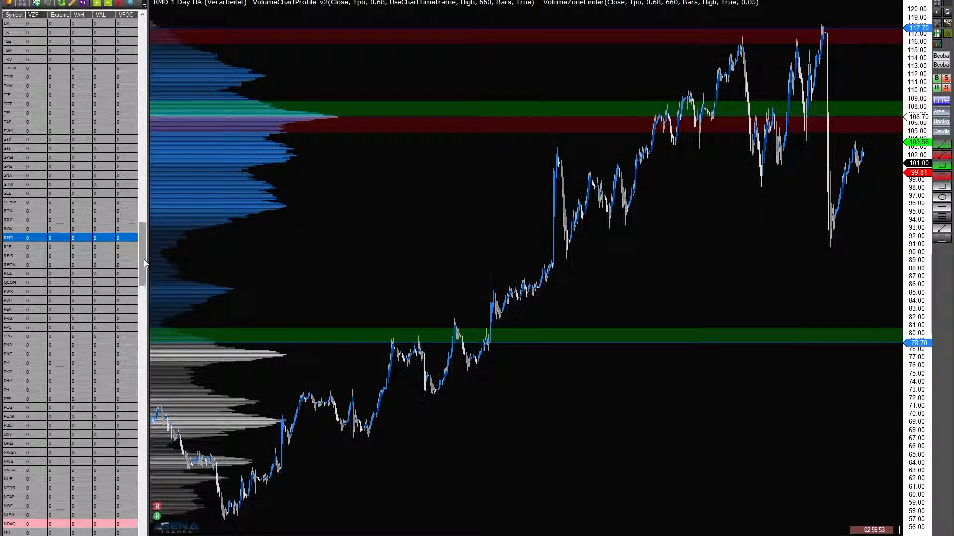
pyautogui.moveTo(143, 237)
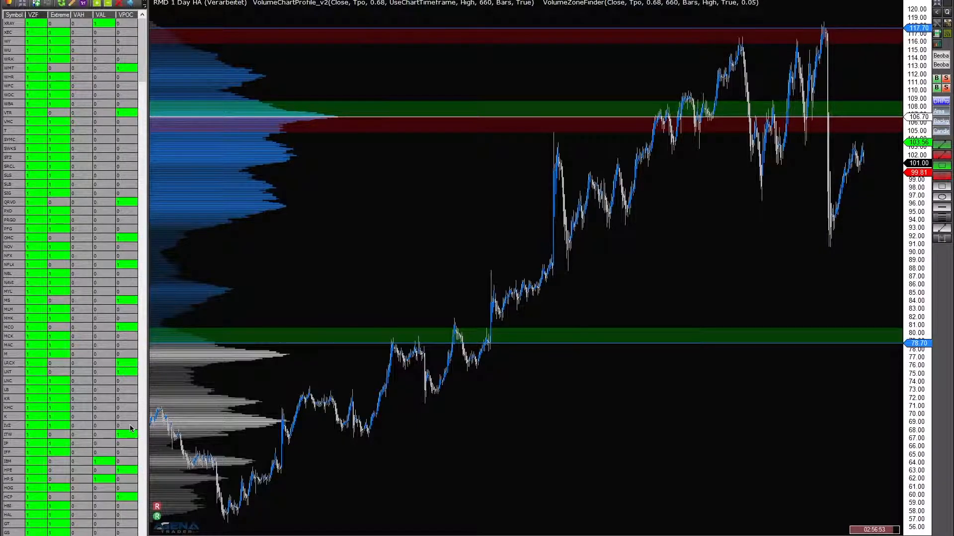
pyautogui.moveTo(35, 20)
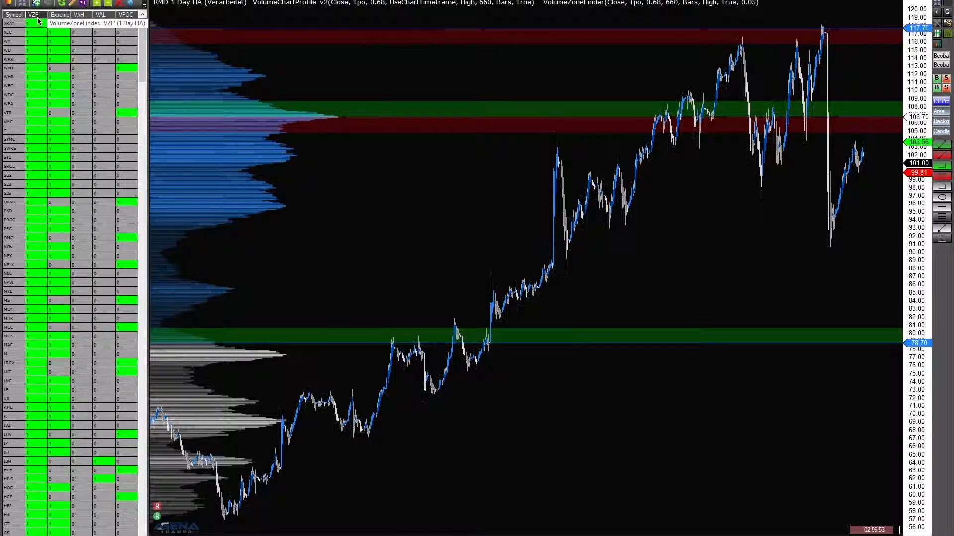
# Step: Open 'Spalten bearbeiten' from the VZF column header's context menu
pyautogui.rightClick(34, 12)
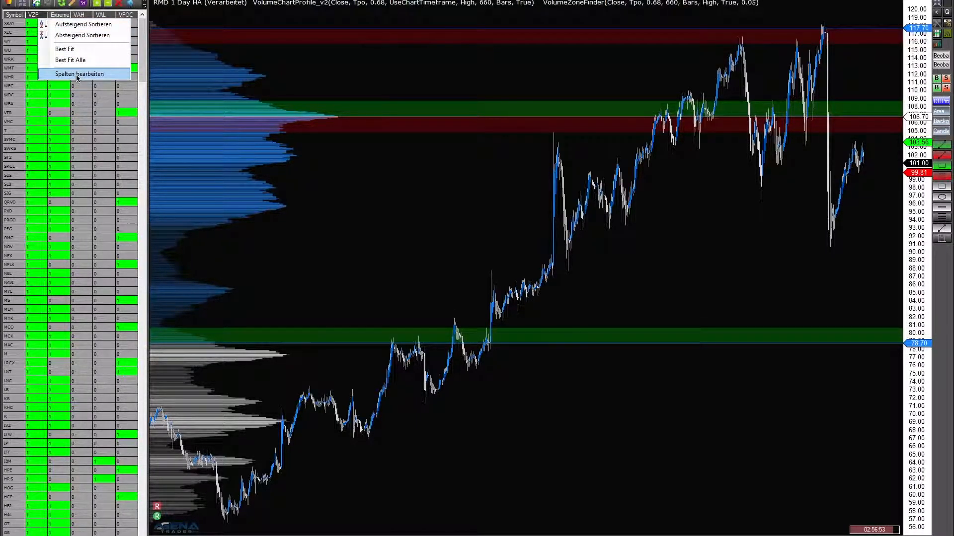
pyautogui.click(84, 74)
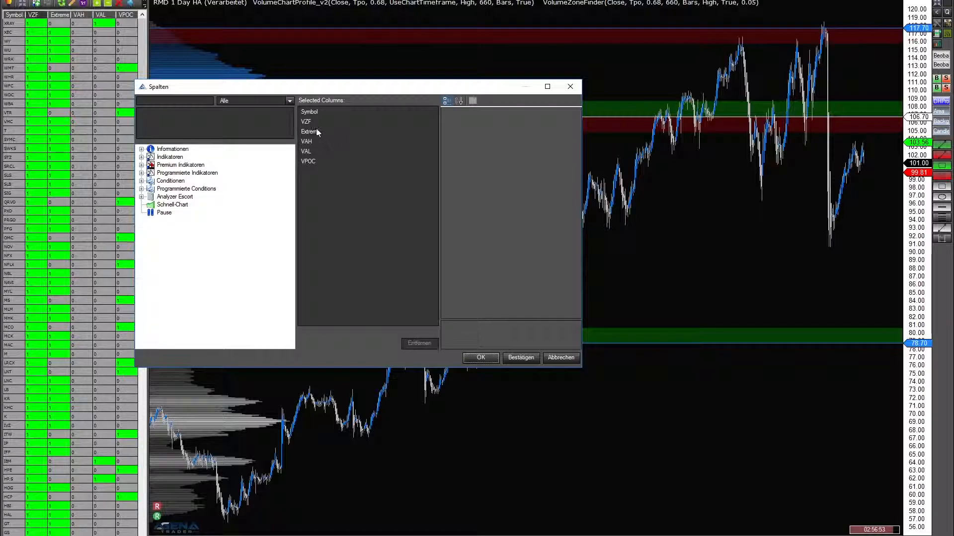
# Step: Show the VZF column settings and search 'volumez' to list Volume_Zone_Finder VAH, VAL, VPOC conditions
pyautogui.click(306, 122)
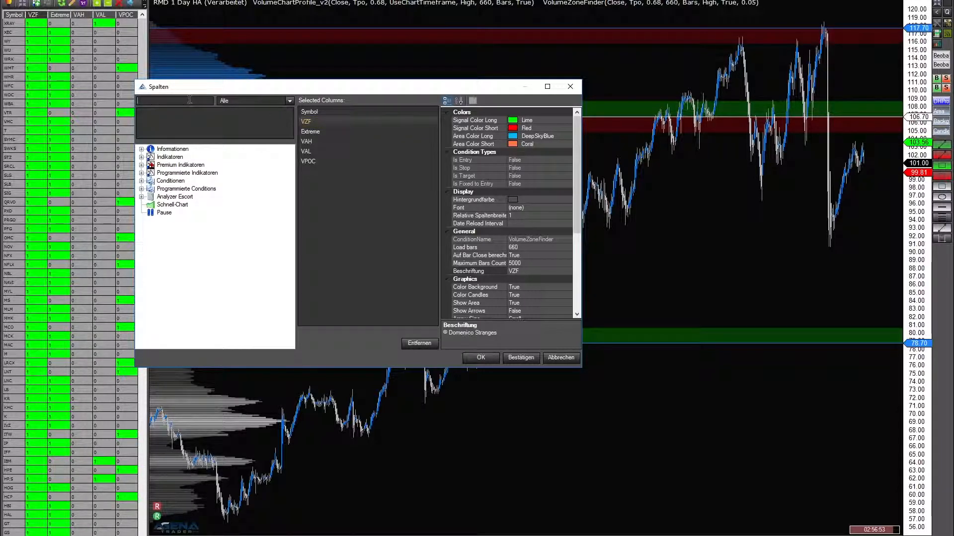
pyautogui.write('v')
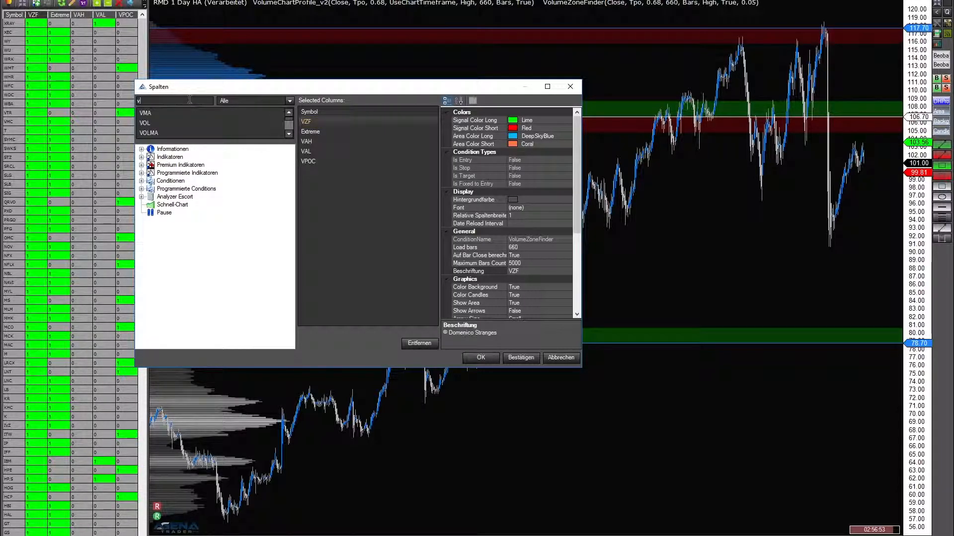
pyautogui.write('olumez')
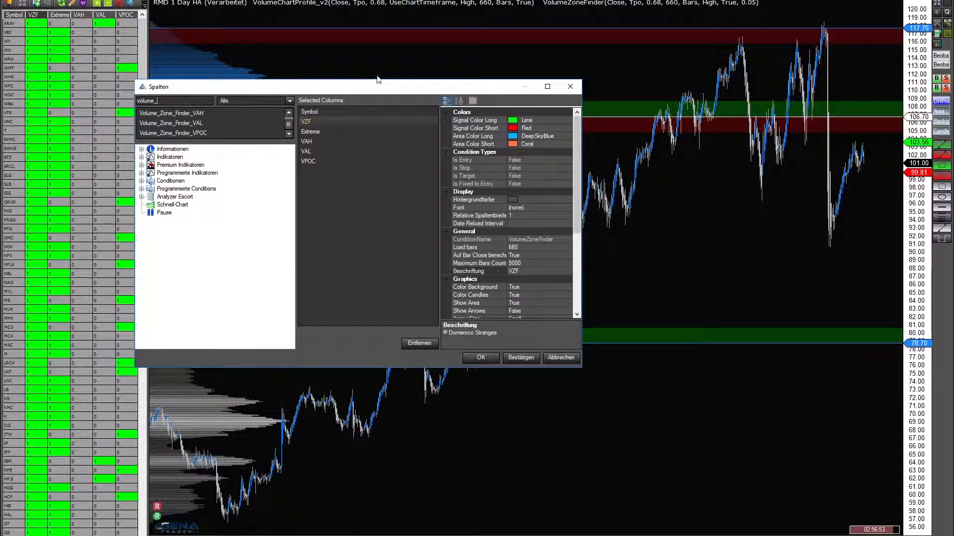
pyautogui.moveTo(558, 10)
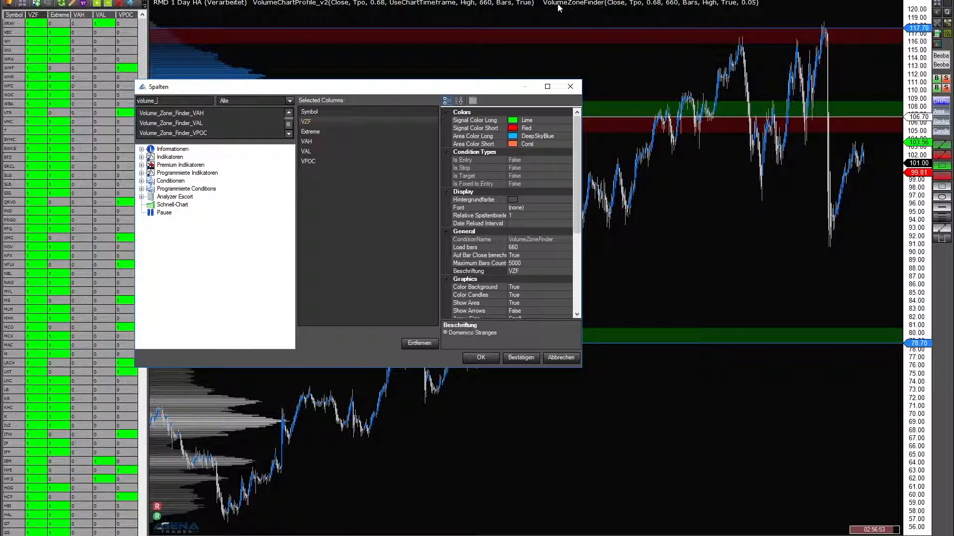
pyautogui.moveTo(467, 14)
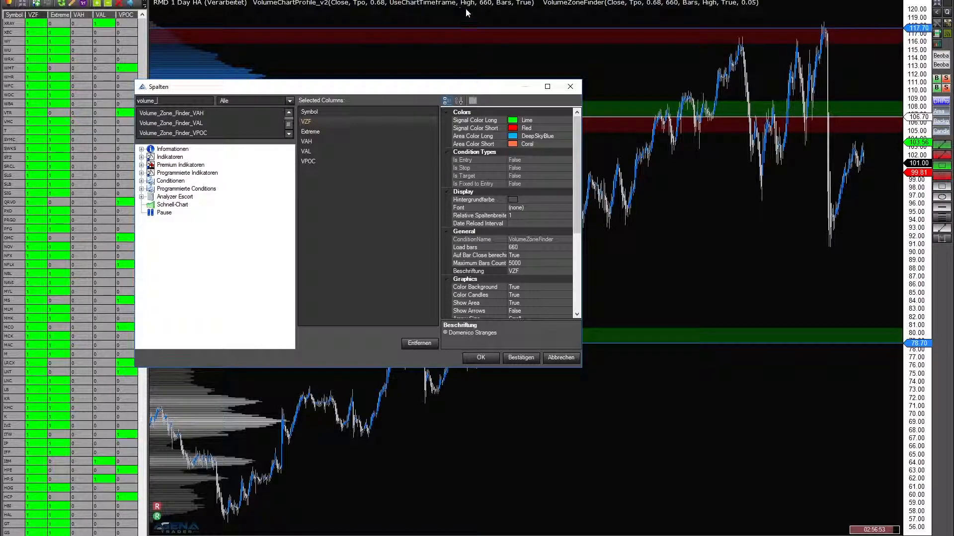
pyautogui.moveTo(579, 14)
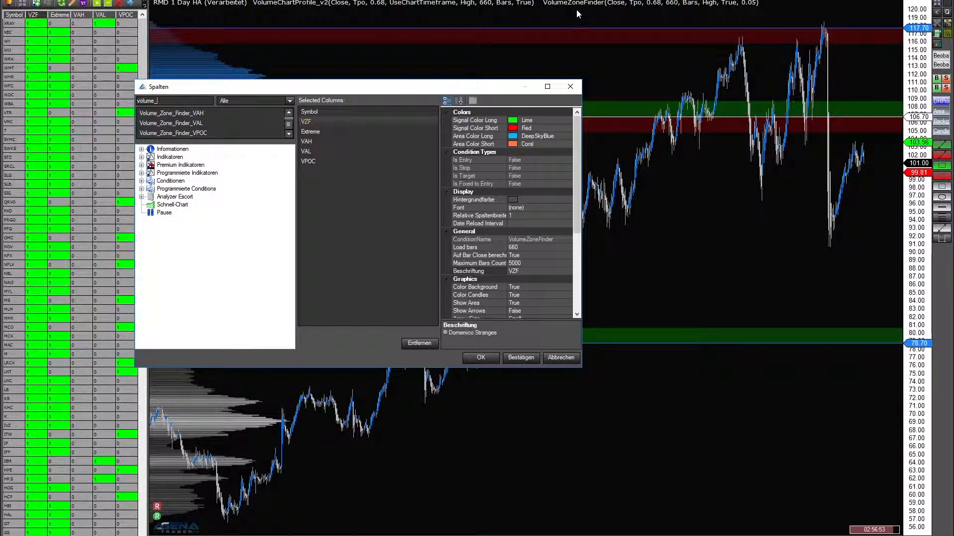
pyautogui.moveTo(789, 160)
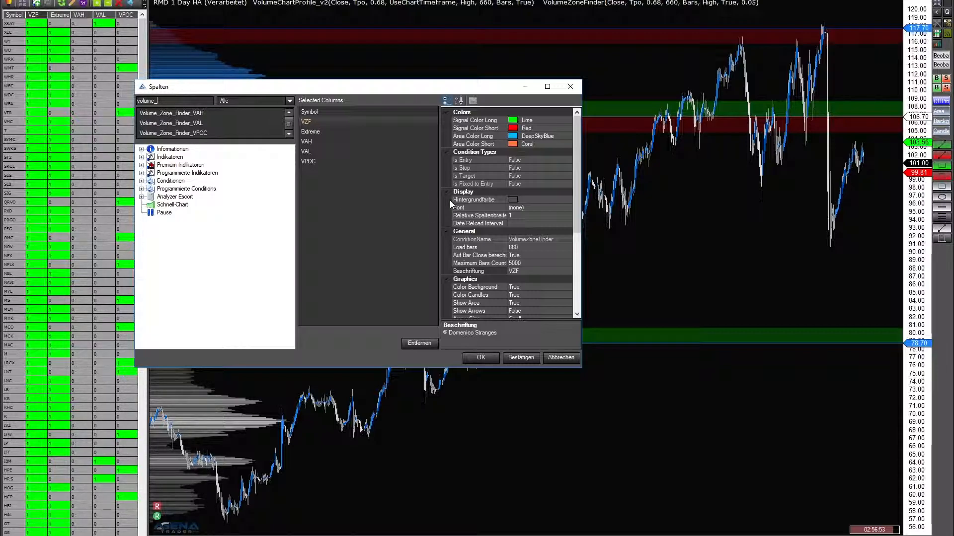
# Step: Review the VPOC column's Volume_Zone_Finder_VPOC condition settings
pyautogui.click(308, 161)
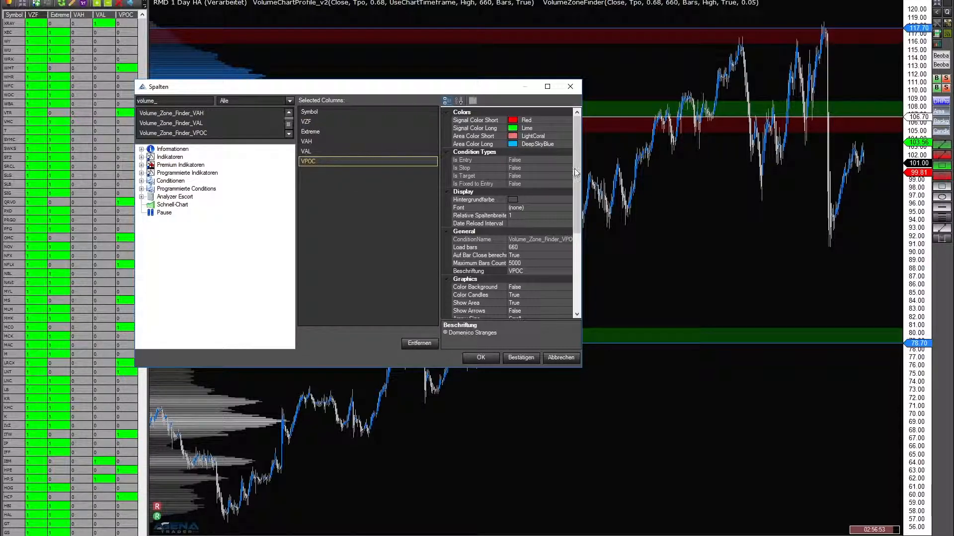
pyautogui.scroll(-3)
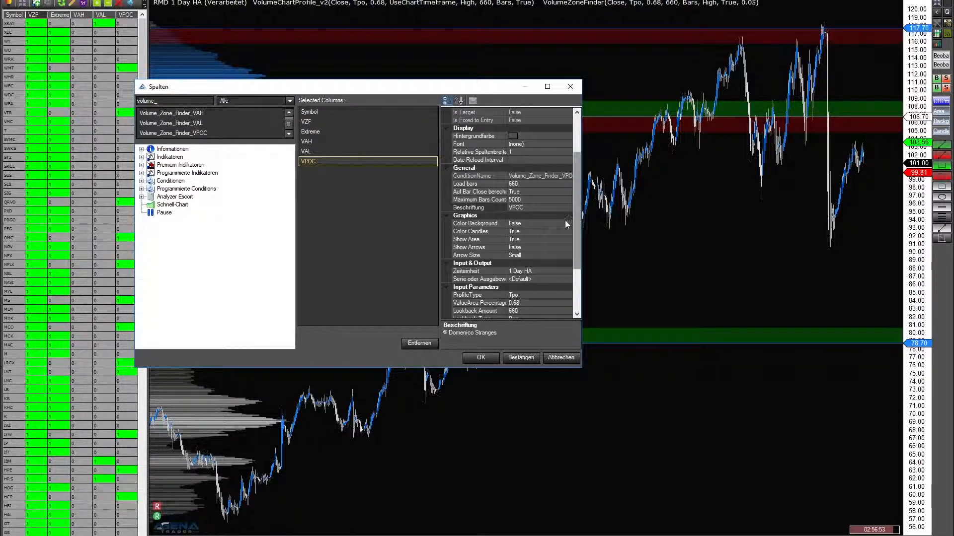